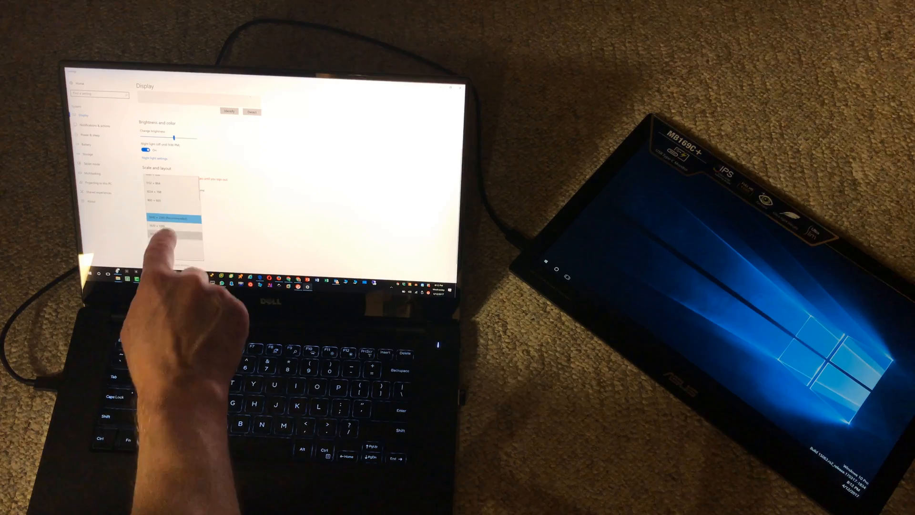
Choose the lower 1920x1080 resolution, bringing up the 'Keep these display settings?' prompt
{"action": "left_click", "coordinate": [170, 218]}
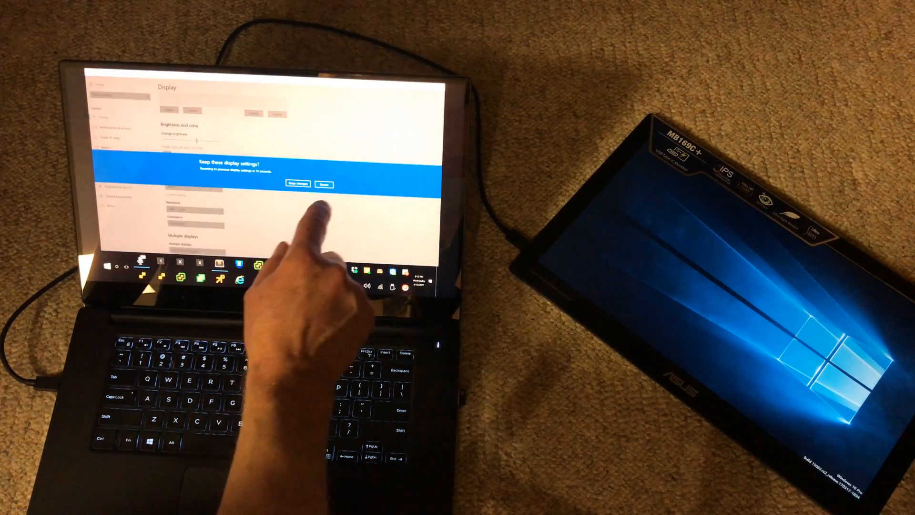